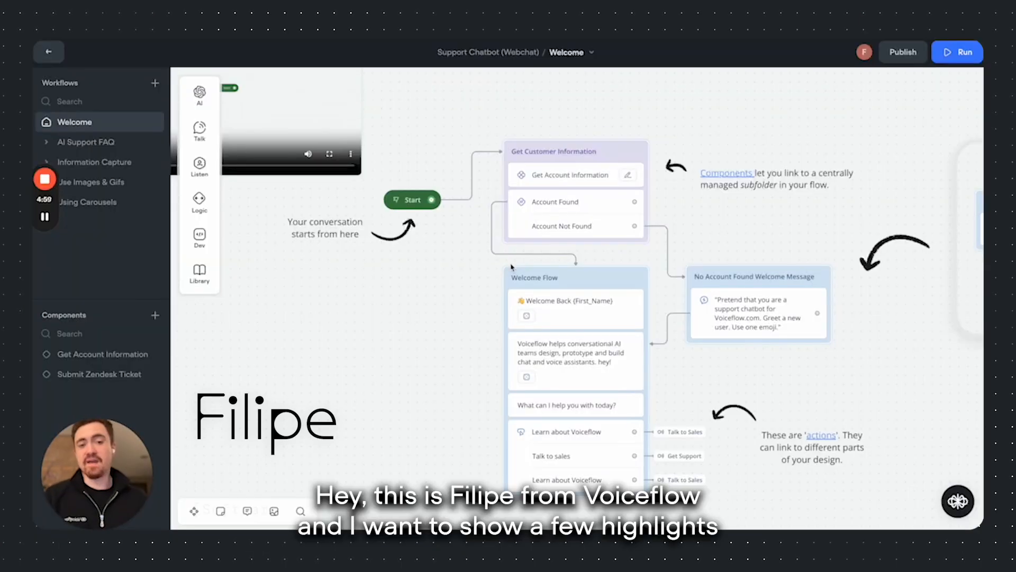
pyautogui.moveTo(435, 289)
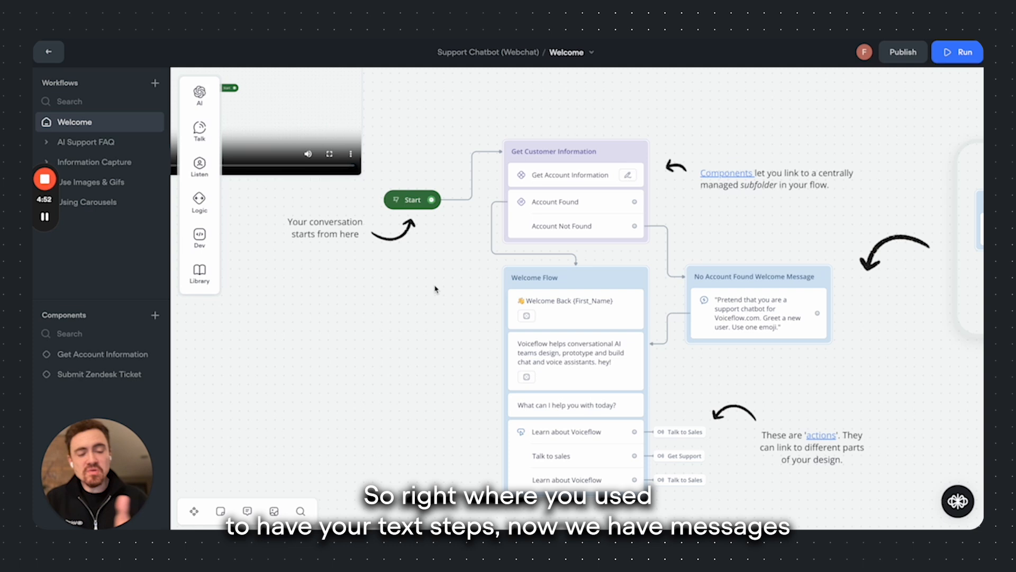
pyautogui.moveTo(583, 358)
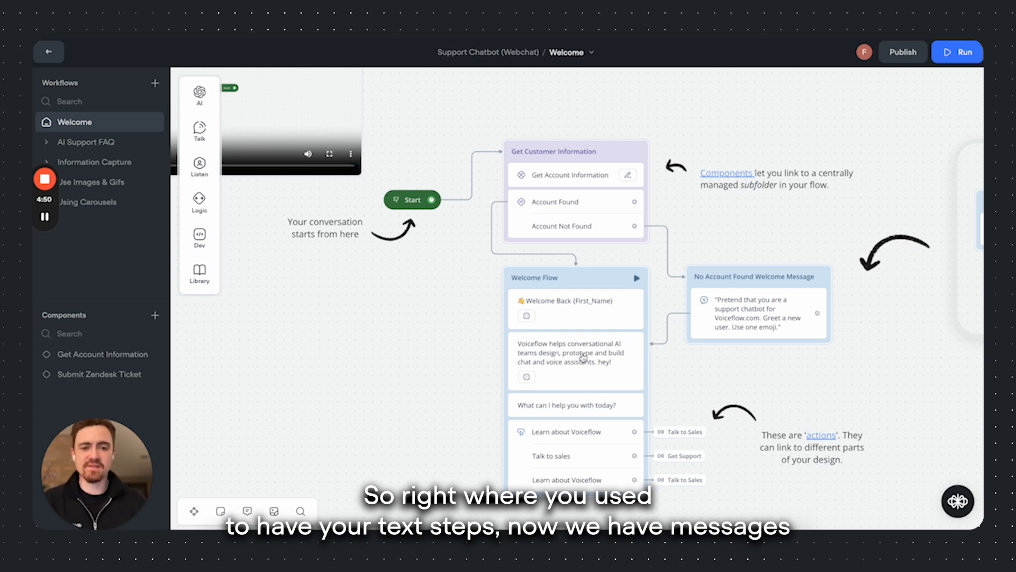
# Open the 'Voiceflow helps…' message, move the 'empowers' variant first, and open its condition options.
pyautogui.click(575, 360)
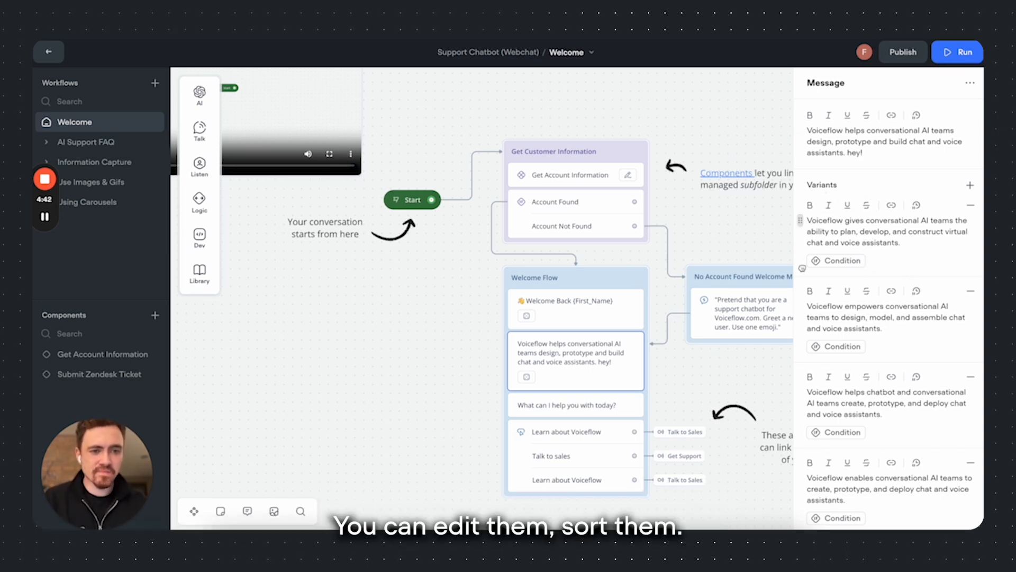
pyautogui.click(835, 260)
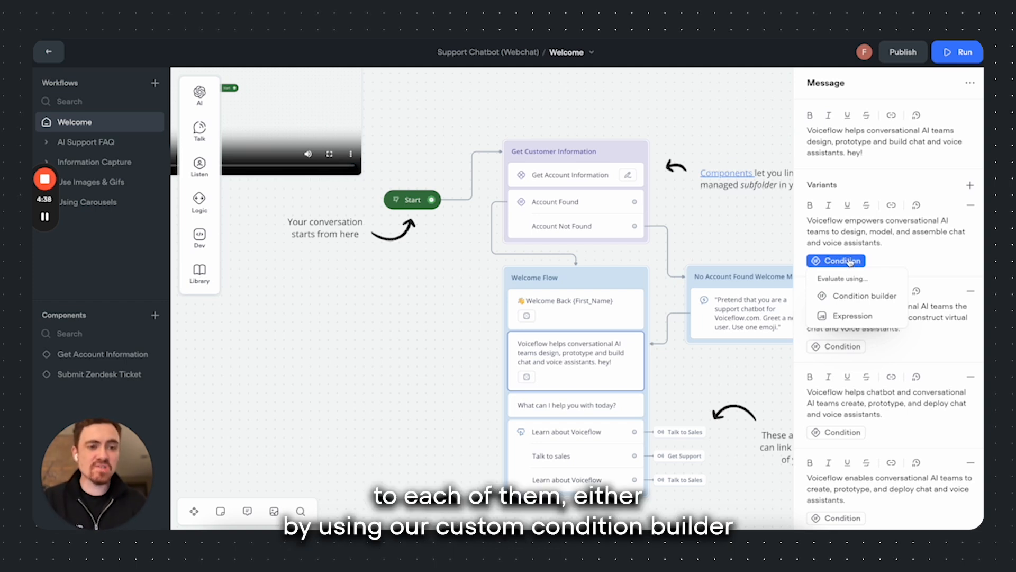
pyautogui.moveTo(857, 295)
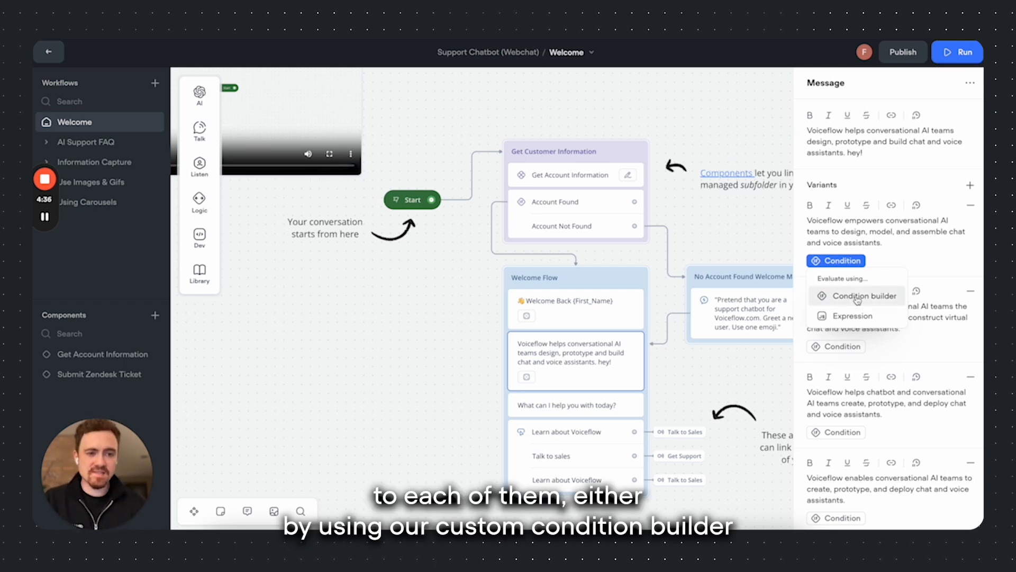
# Set the first variant's condition to 'analyticName is empty' and give the second variant an expression condition.
pyautogui.click(863, 295)
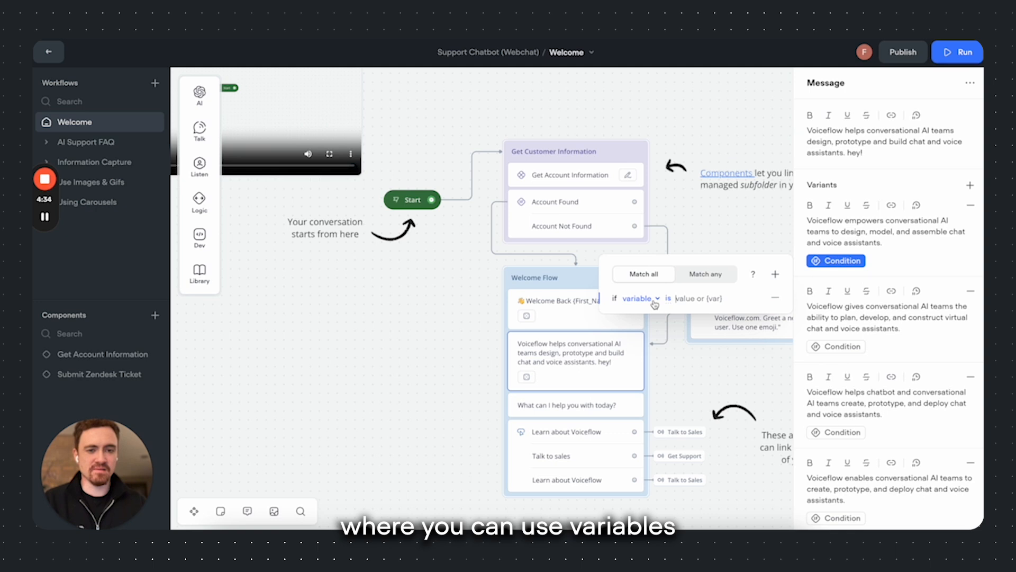
pyautogui.click(639, 298)
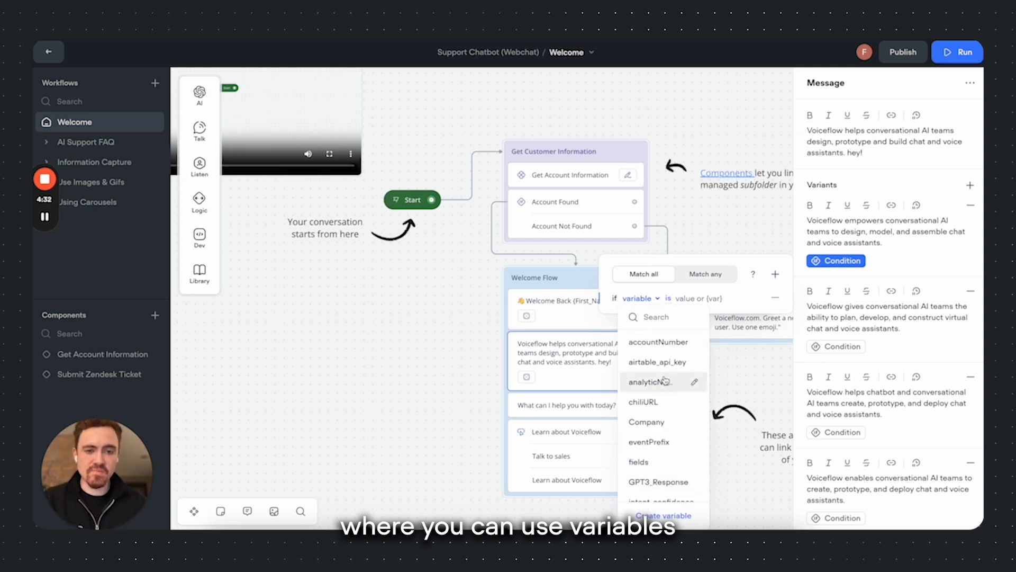
pyautogui.click(649, 381)
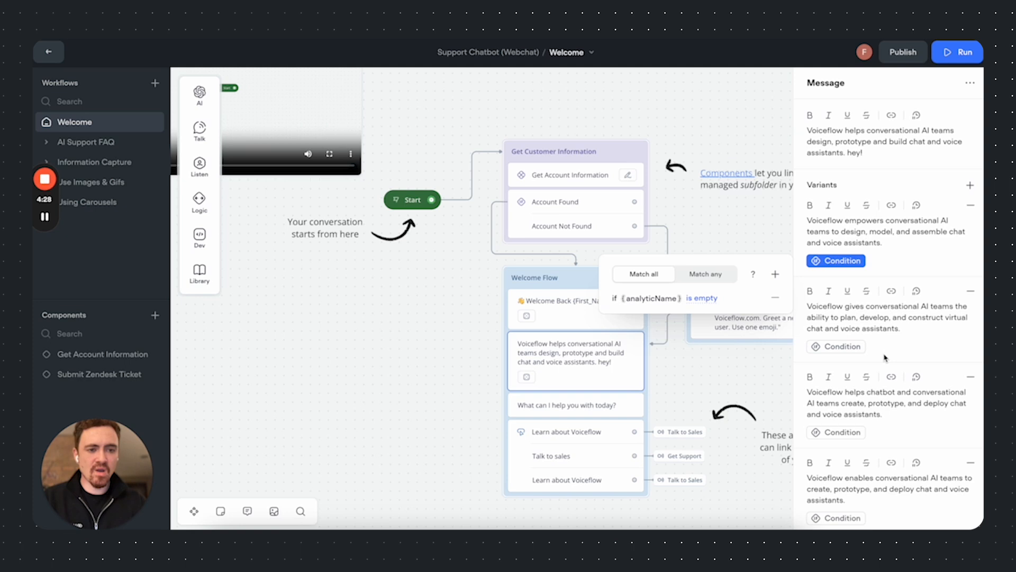
pyautogui.click(840, 346)
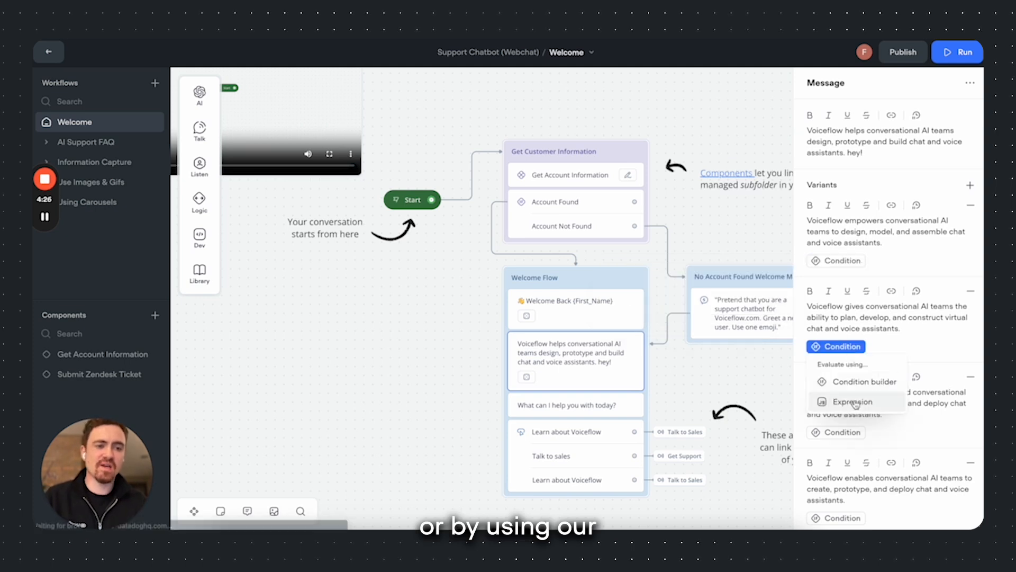
pyautogui.click(851, 402)
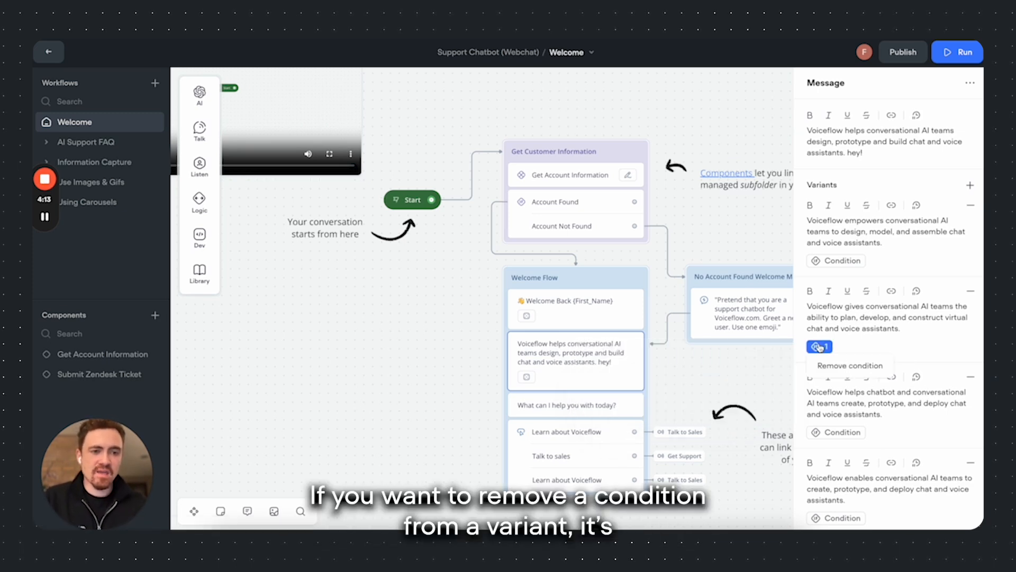
pyautogui.moveTo(849, 366)
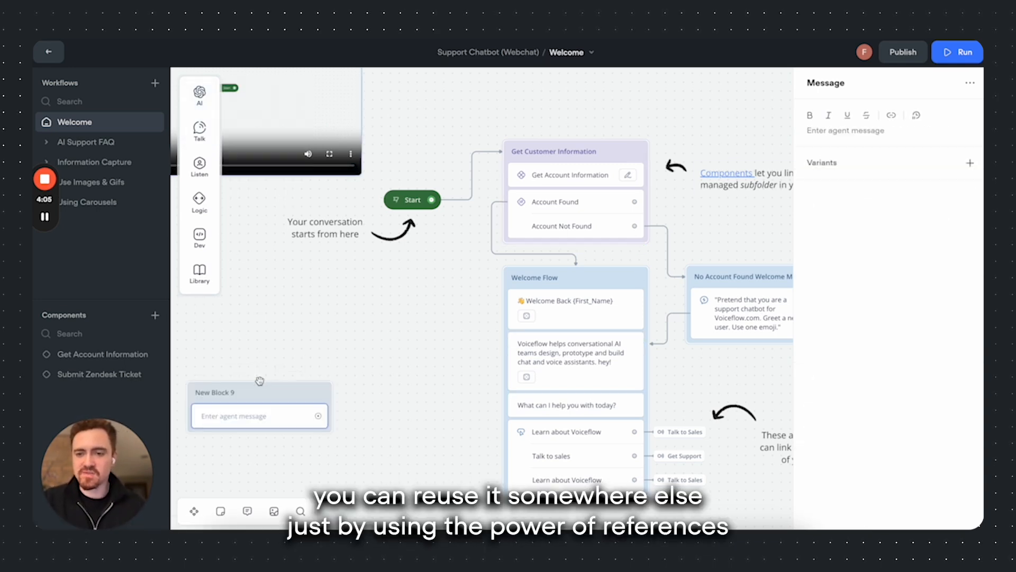
# Link the existing 'Voiceflow helps…' message into New Block 9 by reference, typing 'hey!'.
pyautogui.click(856, 130)
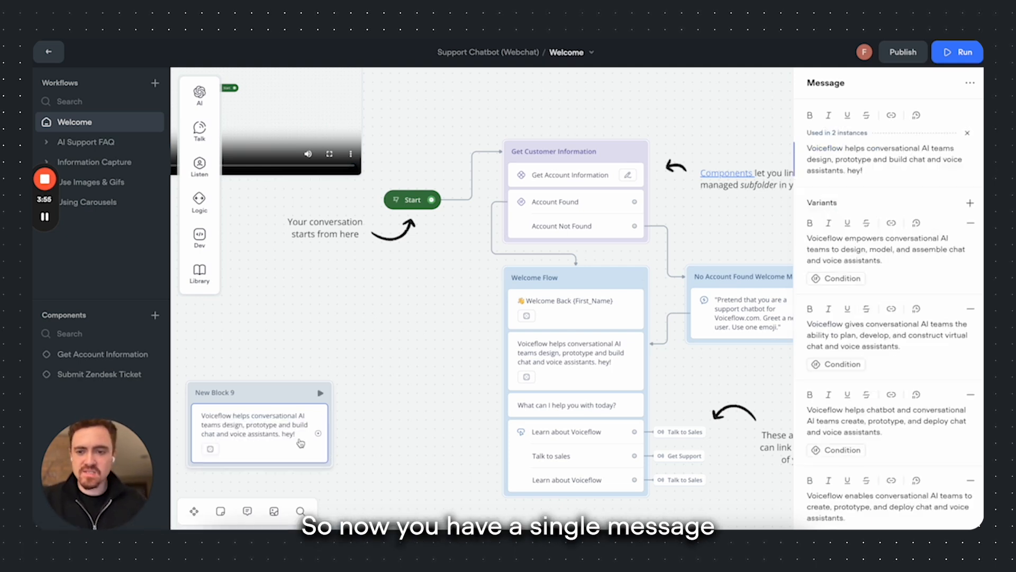
pyautogui.moveTo(297, 442)
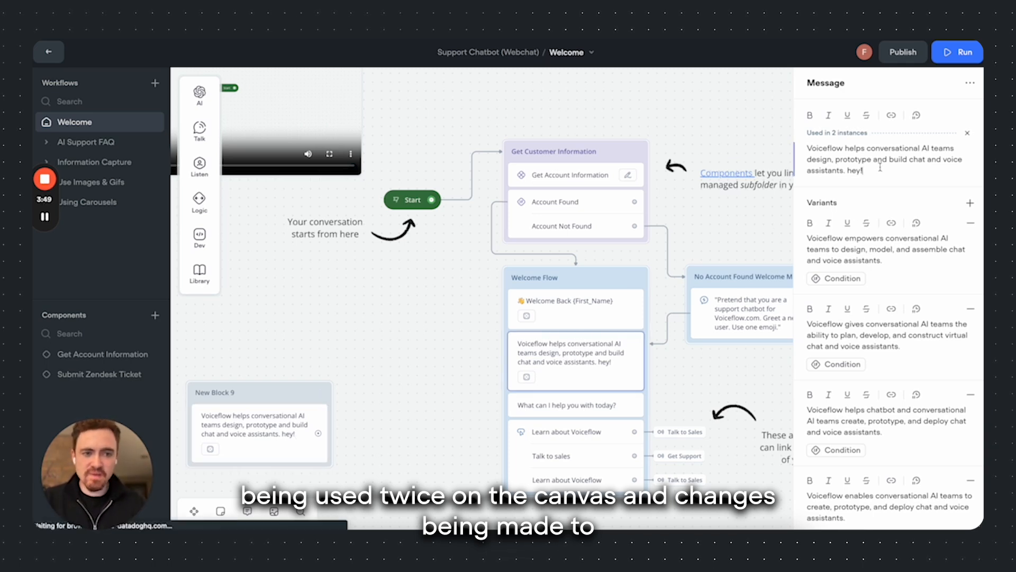
pyautogui.write('hey!')
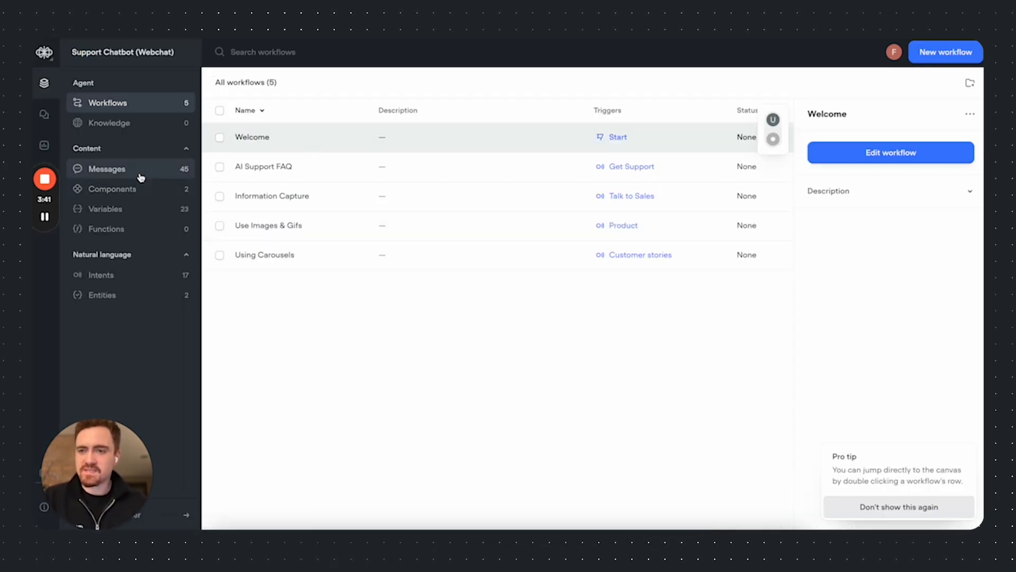
# Show all 45 messages in the CMS and start cleaning up the 1 unused message.
pyautogui.click(107, 168)
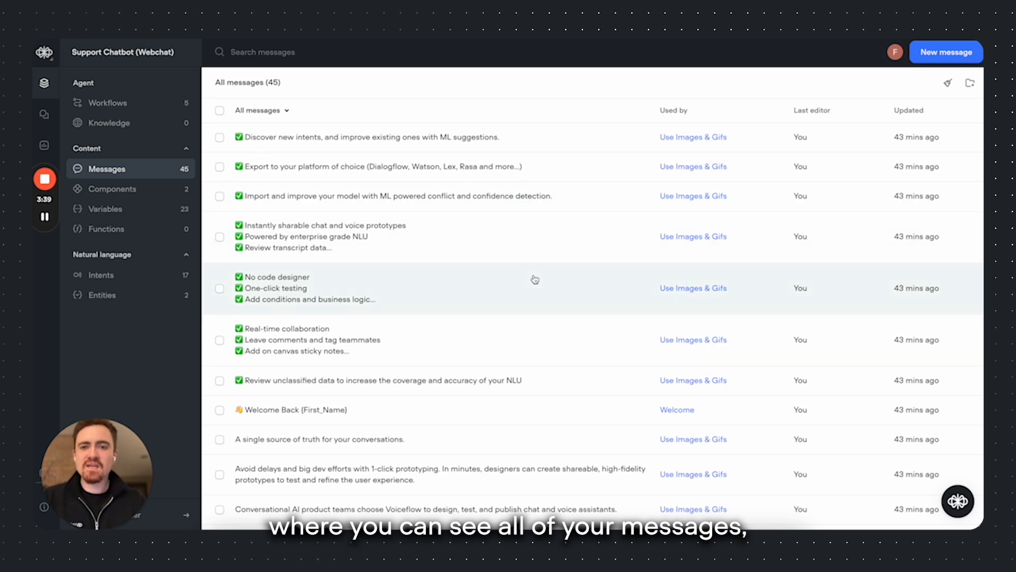
pyautogui.moveTo(429, 225)
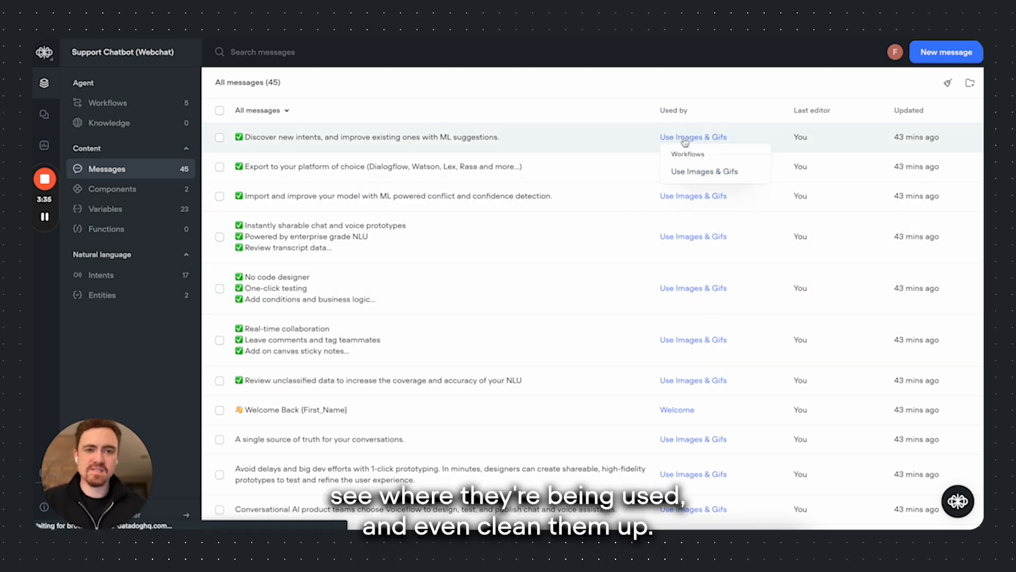
pyautogui.moveTo(928, 89)
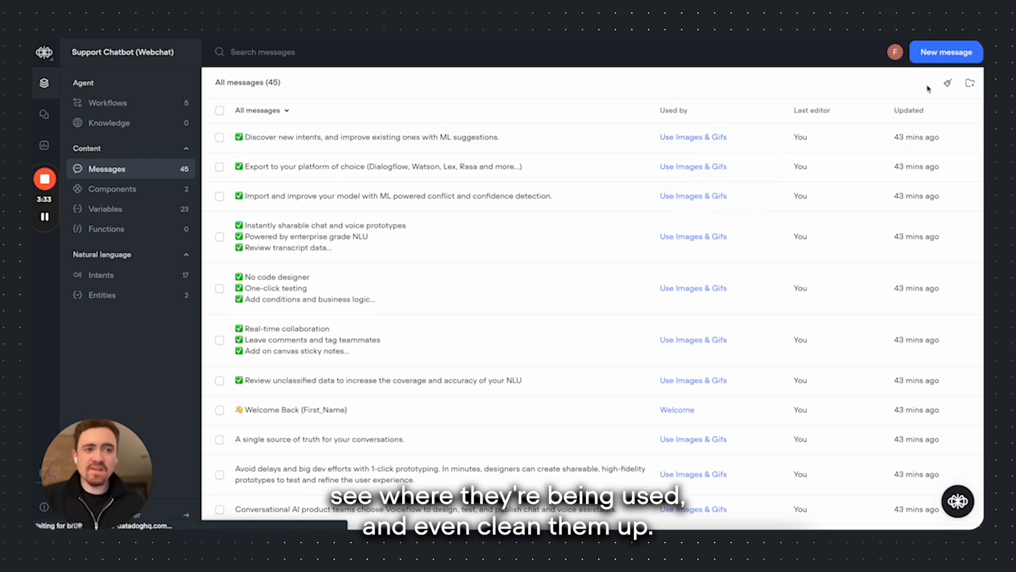
pyautogui.click(947, 83)
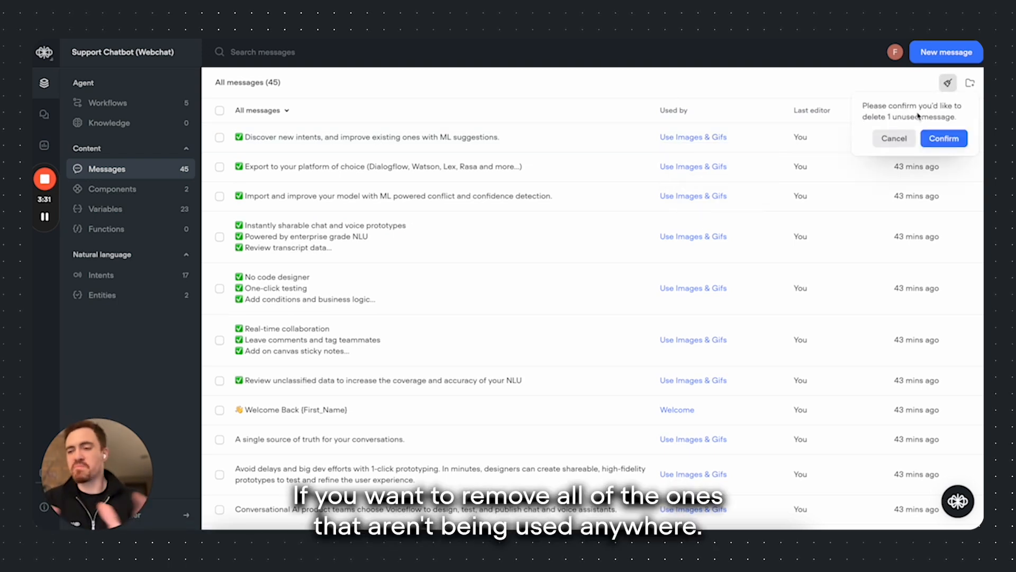